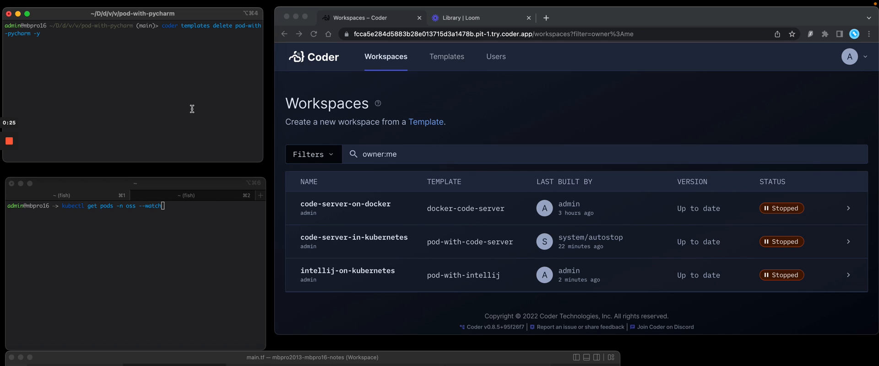
mouse_move(269, 304)
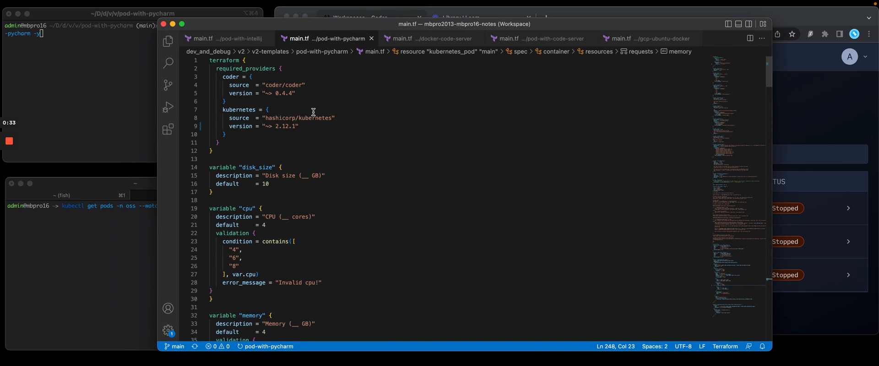
mouse_move(284, 106)
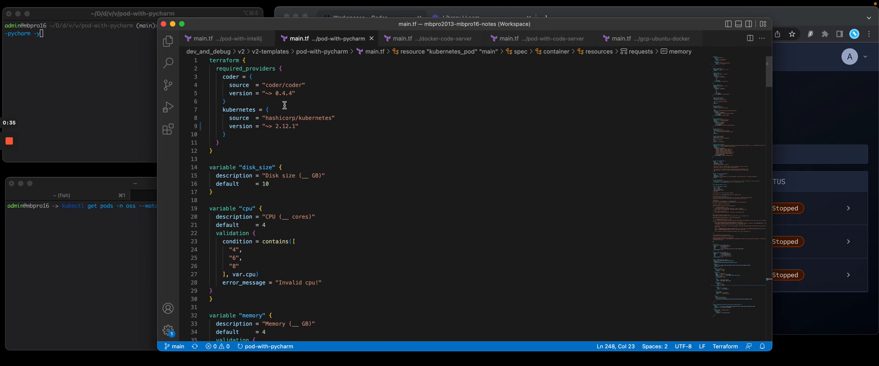
mouse_move(307, 122)
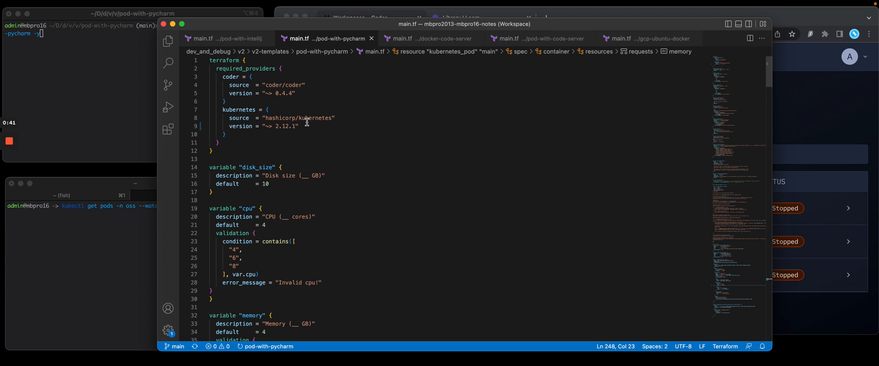
Step: Review main.tf's cpu, memory and jetbrains-ide variables, the provider, and the startup script
scroll("down", 3)
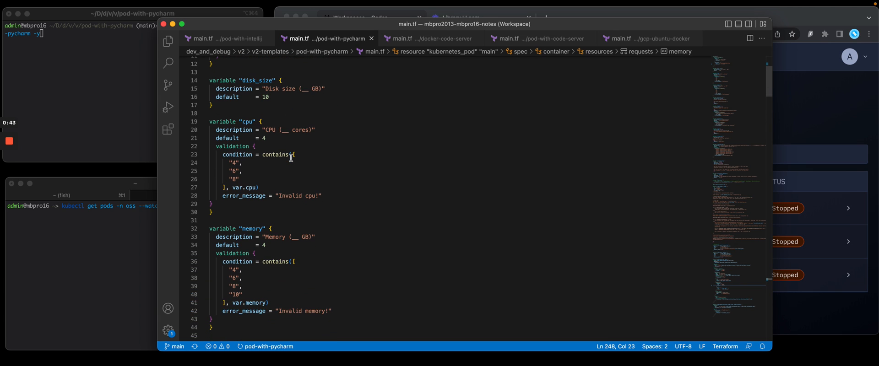
scroll("down", 3)
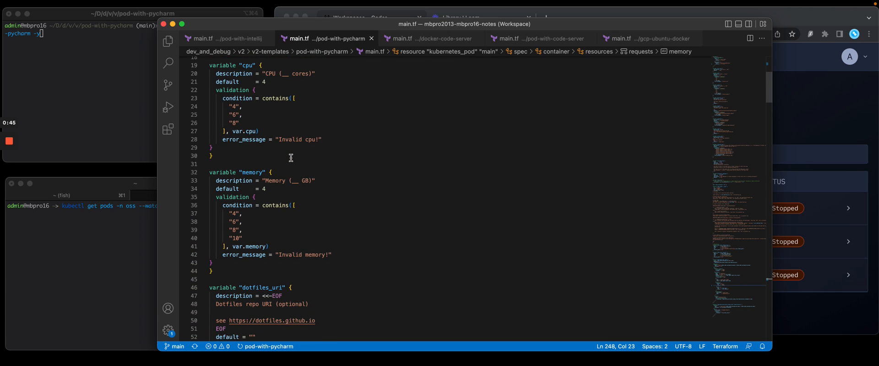
scroll("down", 3)
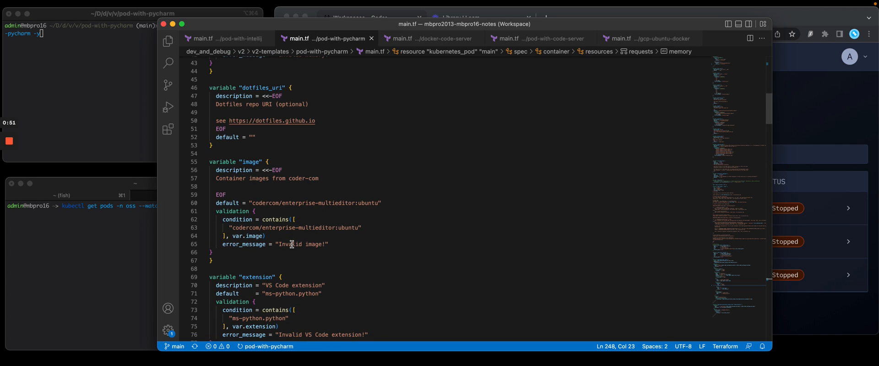
scroll("down", 3)
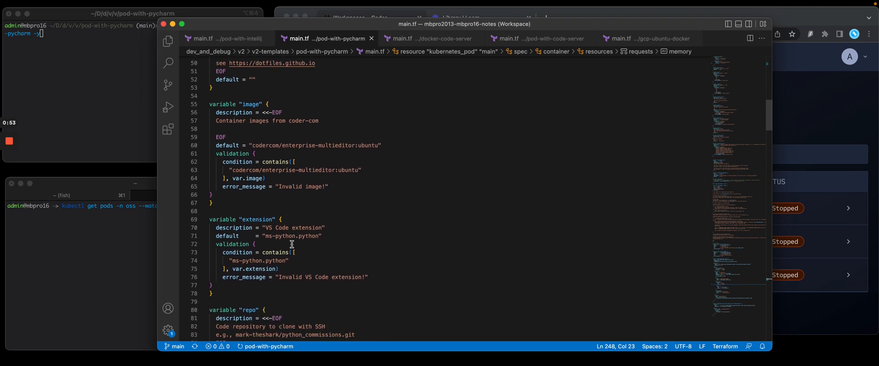
scroll("down", 3)
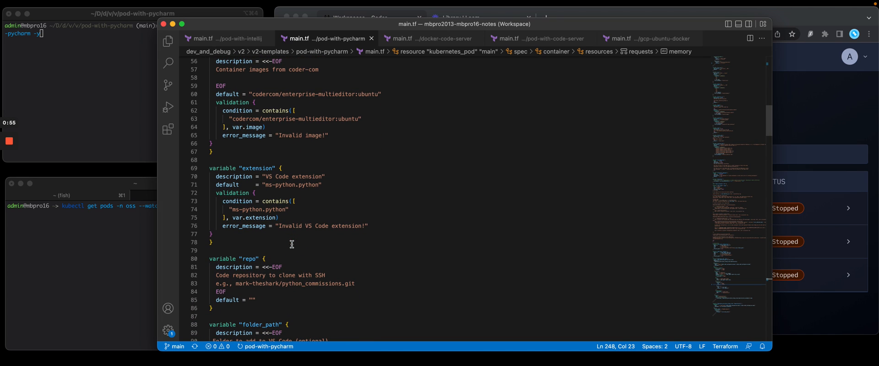
scroll("down", 3)
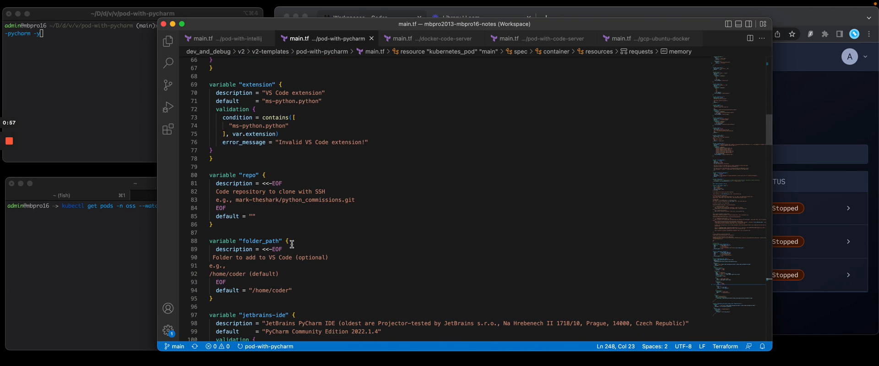
scroll("down", 3)
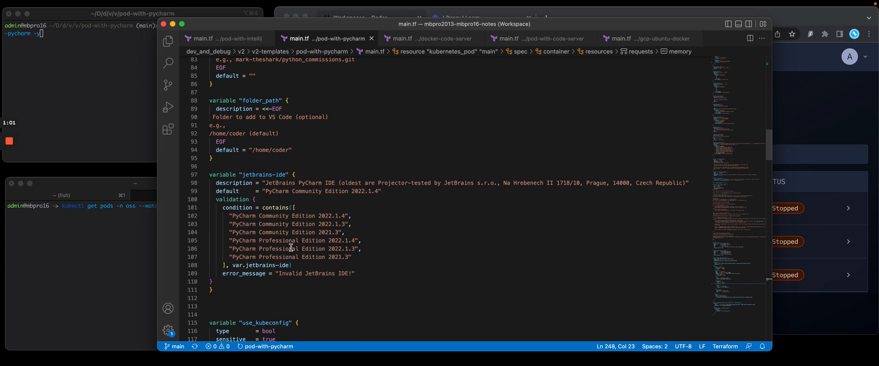
scroll("down", 3)
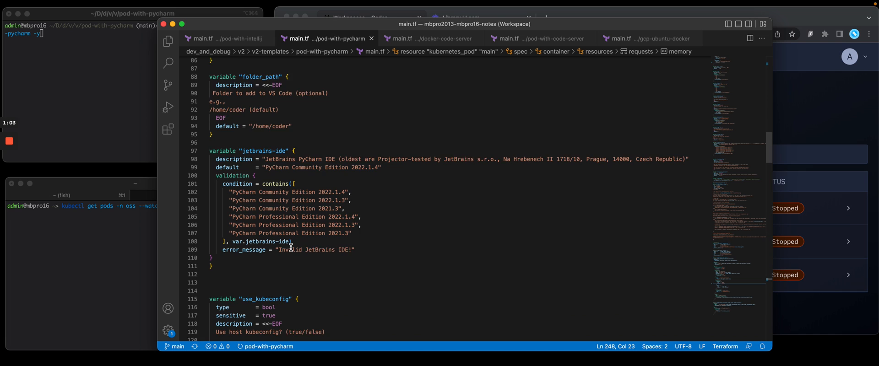
scroll("down", 3)
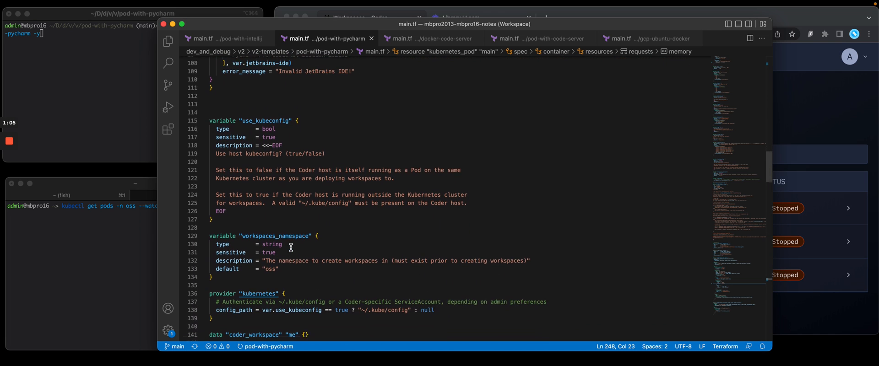
scroll("down", 3)
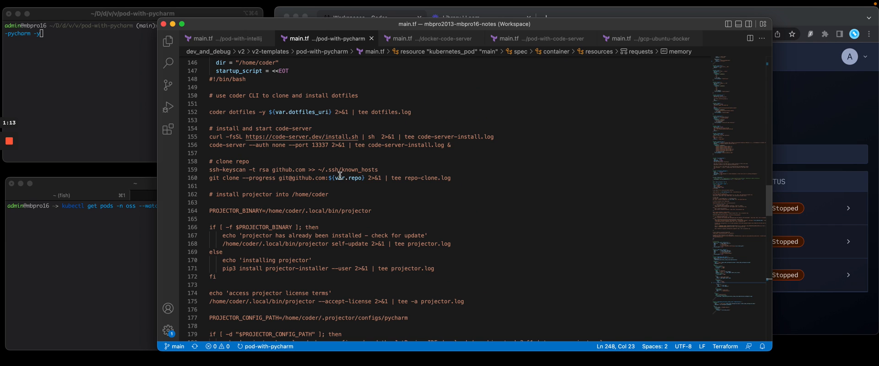
mouse_move(331, 189)
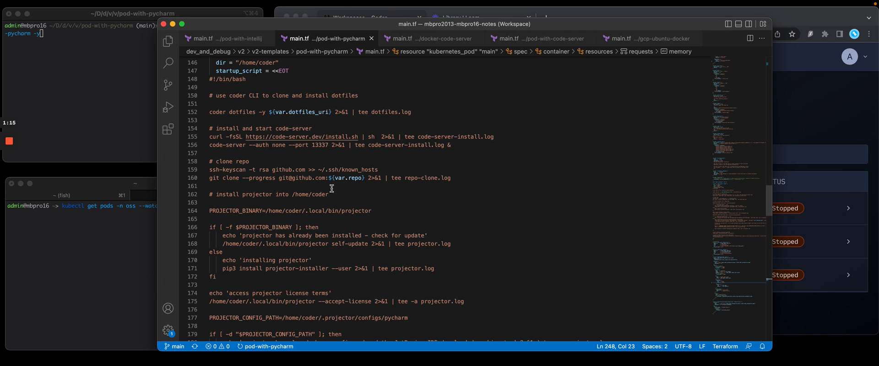
mouse_move(316, 227)
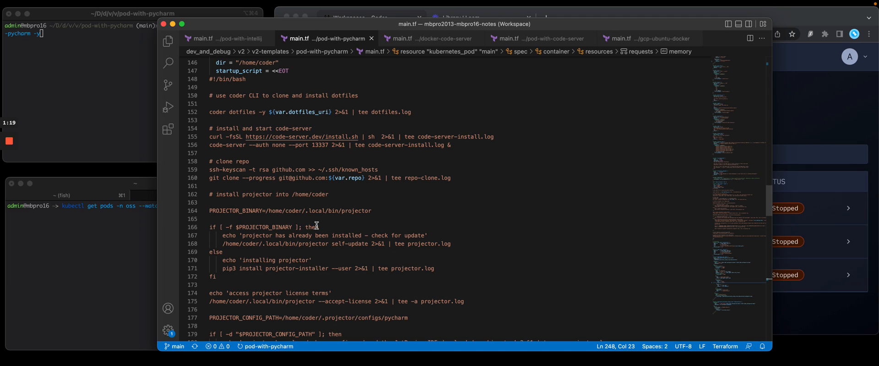
scroll("down", 3)
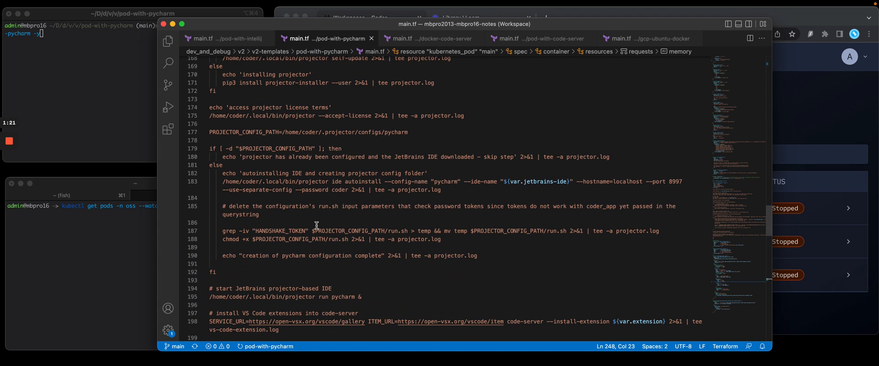
scroll("down", 3)
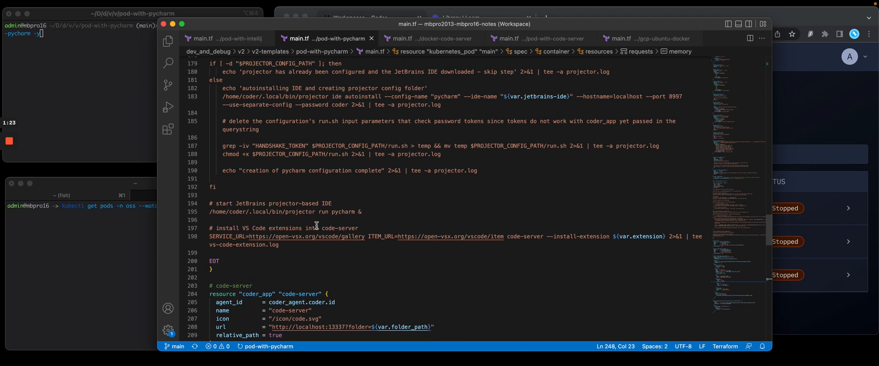
mouse_move(339, 109)
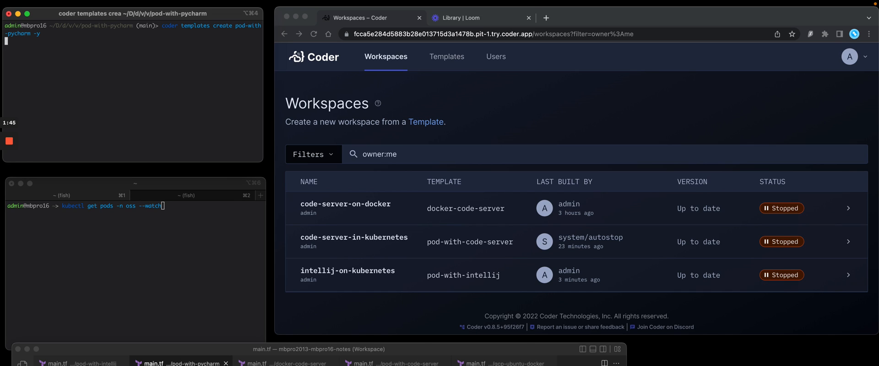
Step: Run 'coder templates create pod-with-pycharm -y' and answer true for var.use_kubeconfig
key("Enter")
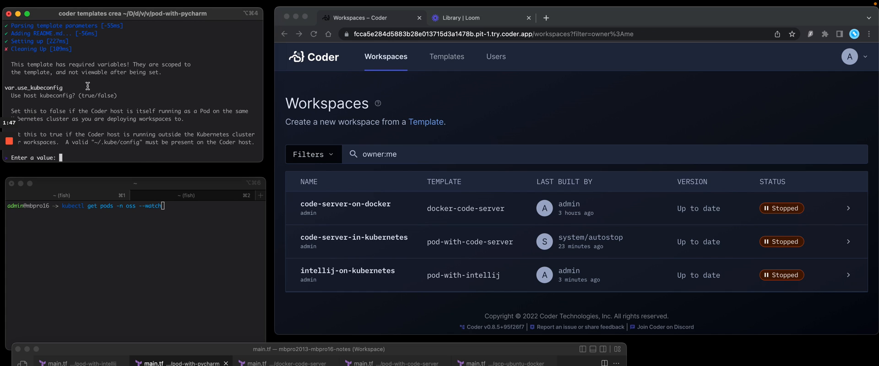
mouse_move(73, 139)
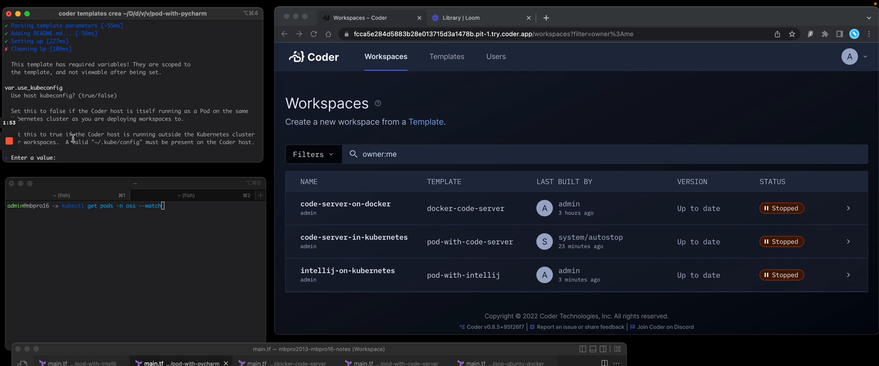
type("true")
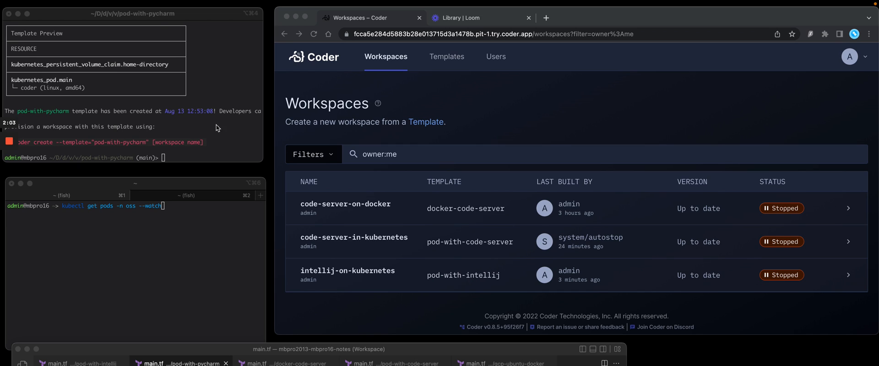
mouse_move(427, 119)
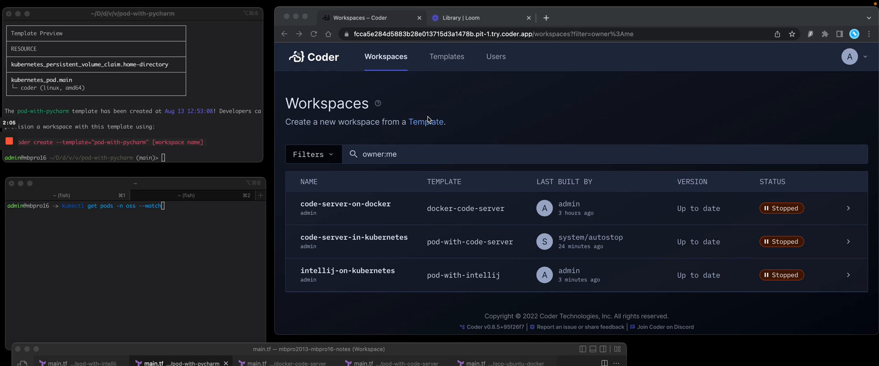
mouse_move(432, 109)
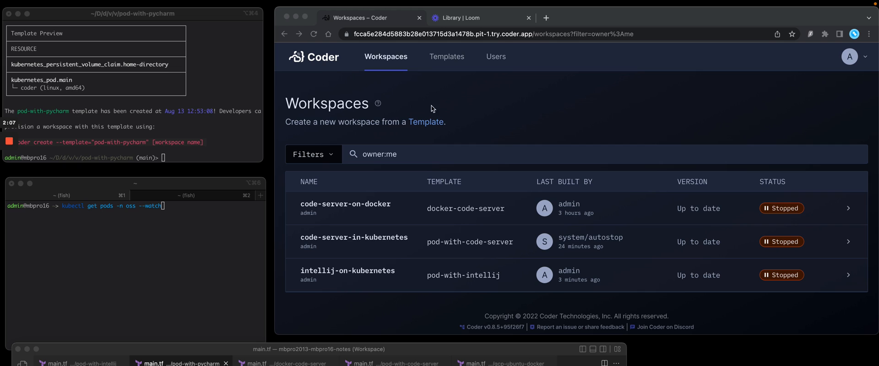
Step: Open pod-with-pycharm from the Templates list and review its resources and README
left_click(445, 57)
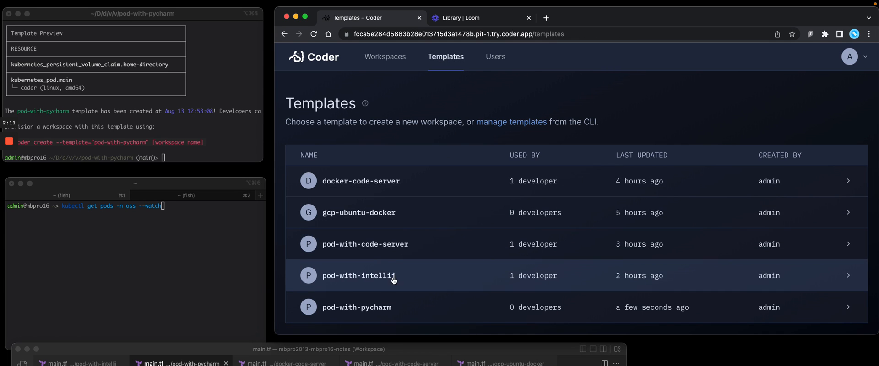
left_click(357, 307)
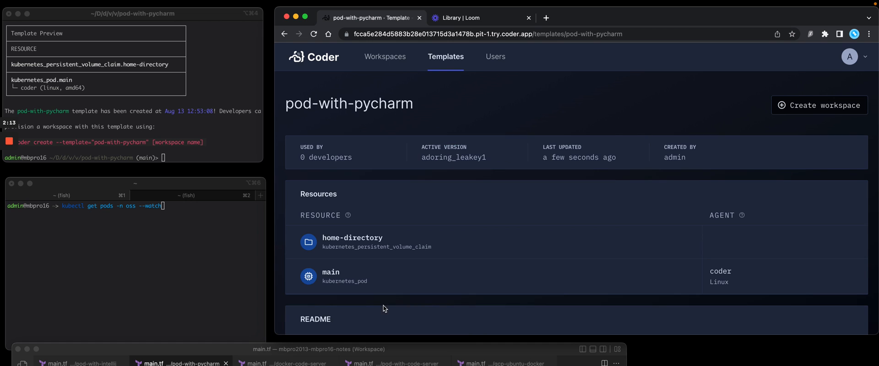
scroll("down", 3)
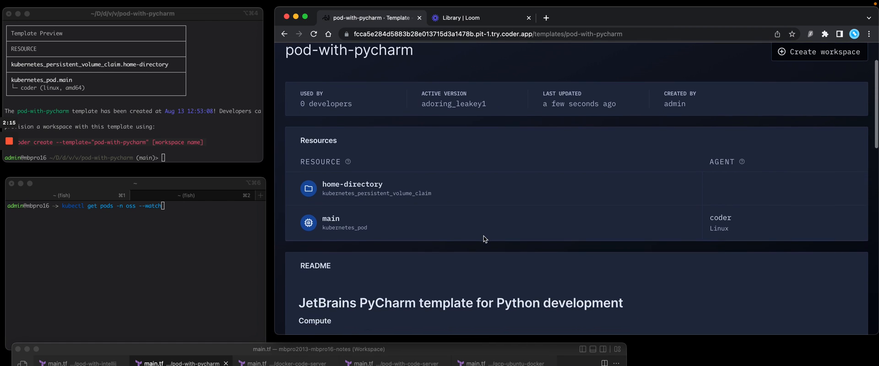
scroll("down", 3)
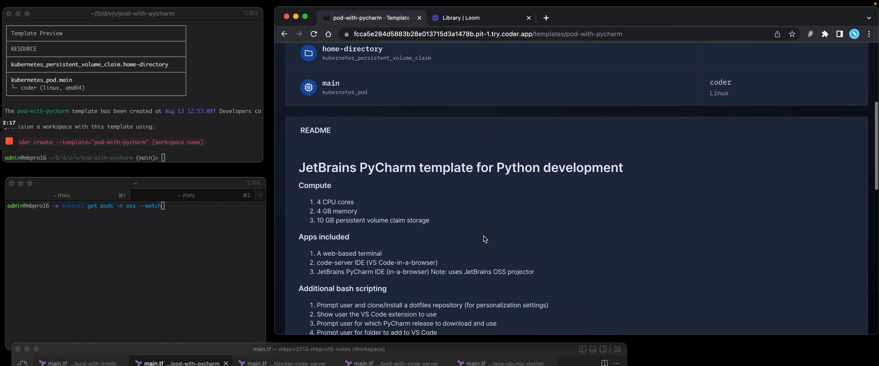
scroll("down", 3)
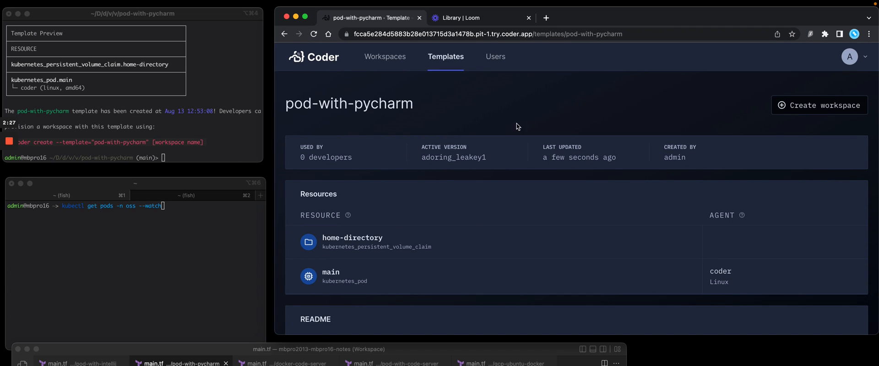
mouse_move(800, 106)
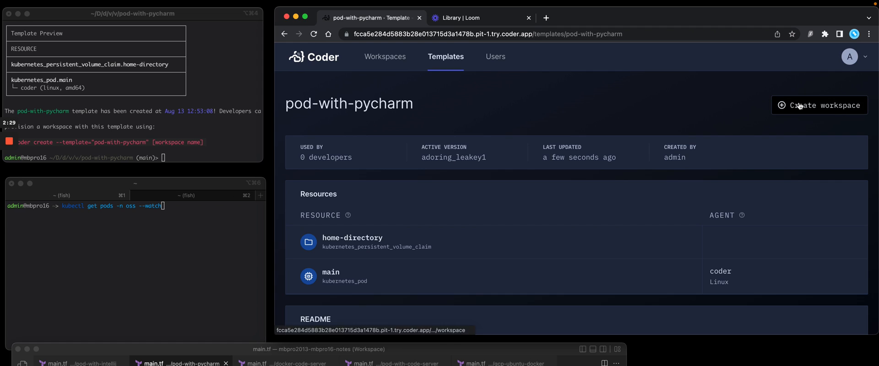
Step: Create workspace pycharm-on-kubernetes with the python_commissions repo and PyCharm Community 2022.1.4
left_click(819, 105)
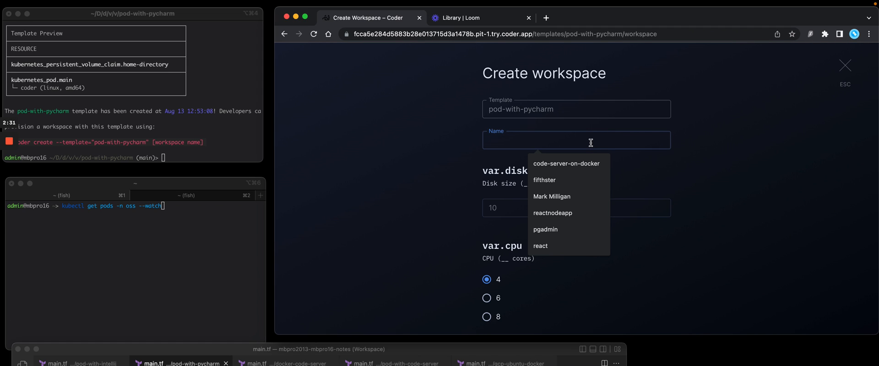
type("pycharm-on-kubernetes")
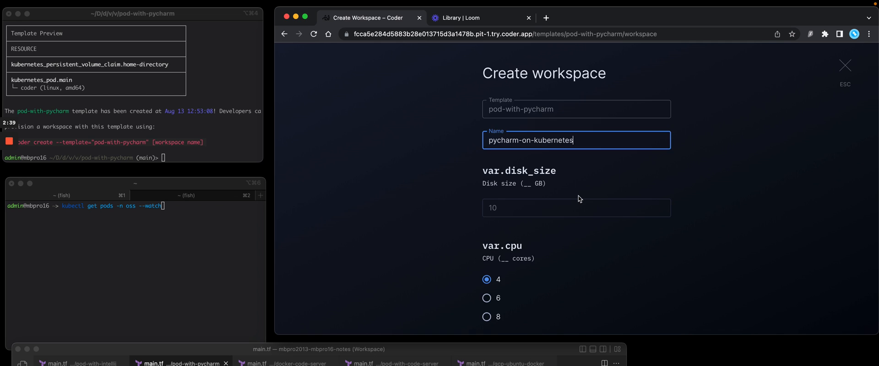
scroll("down", 3)
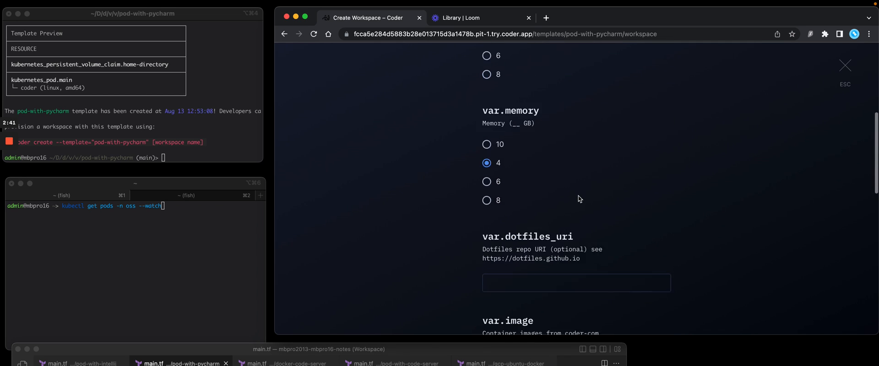
scroll("down", 3)
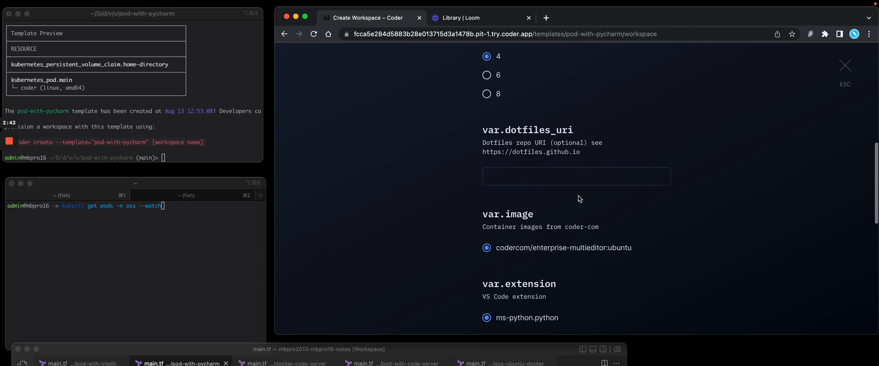
scroll("down", 3)
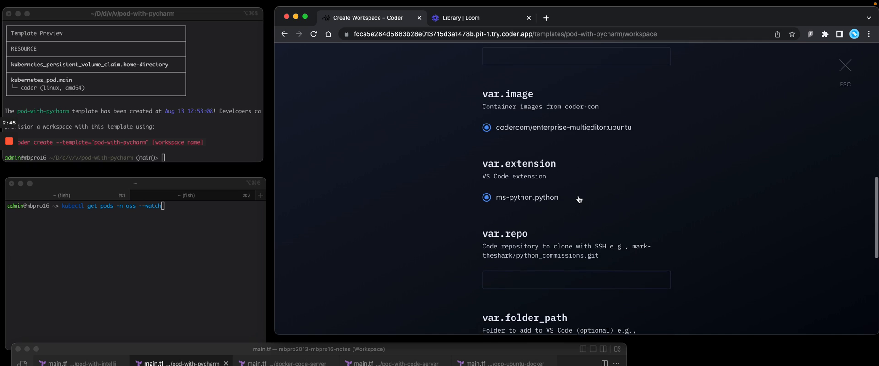
scroll("down", 3)
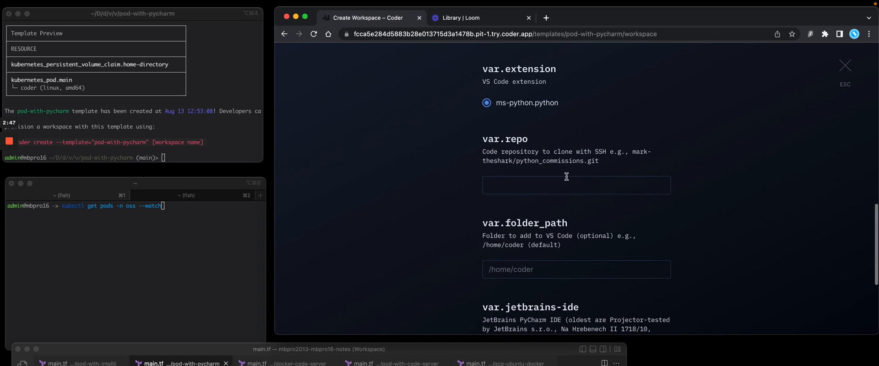
mouse_move(599, 163)
type("mark-theshark/python_commissions.git")
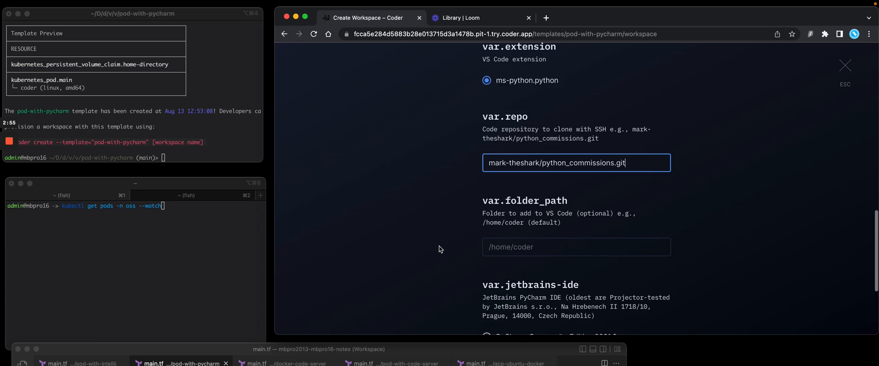
scroll("down", 3)
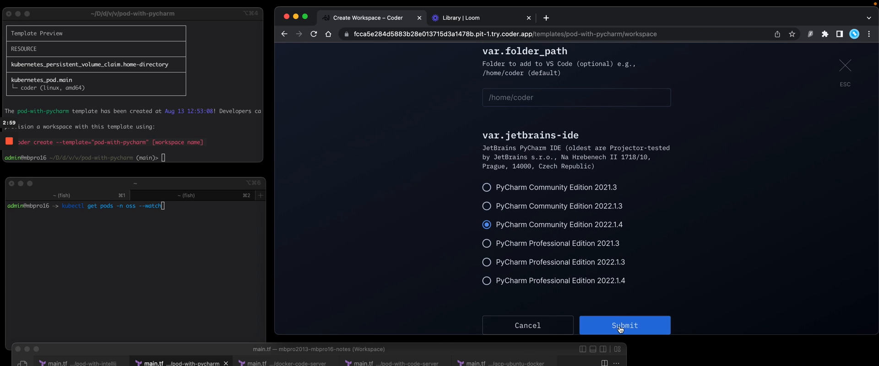
left_click(625, 325)
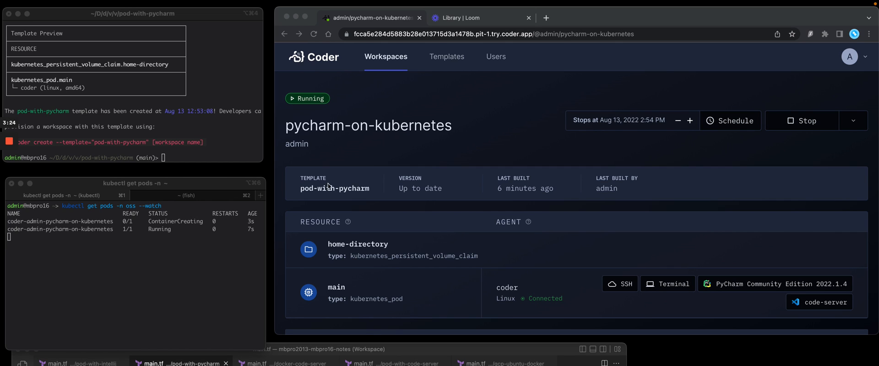
mouse_move(730, 281)
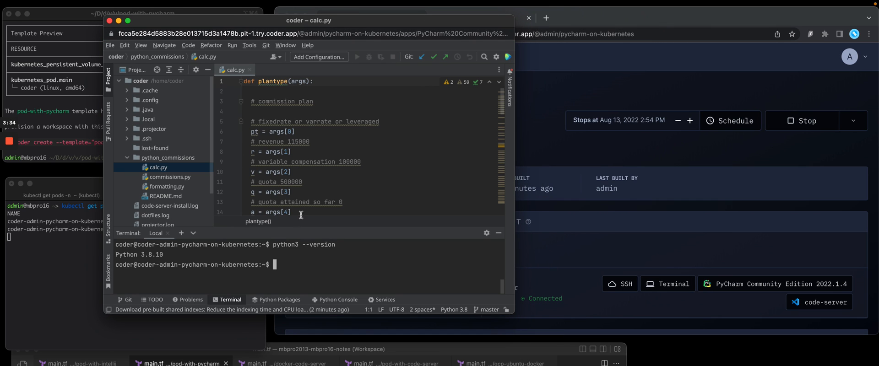
mouse_move(264, 194)
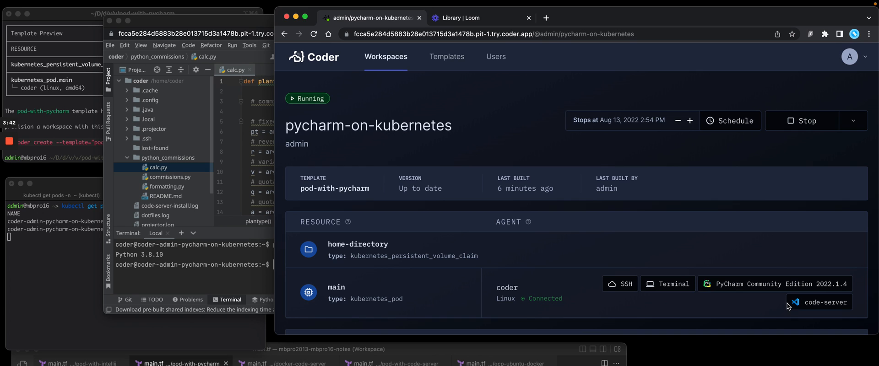
Step: Launch code-server and view installed extensions like Python and Jupyter
left_click(820, 302)
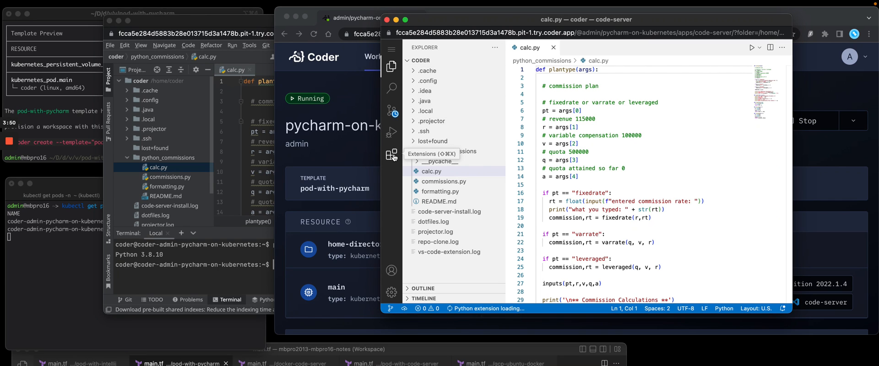
left_click(391, 154)
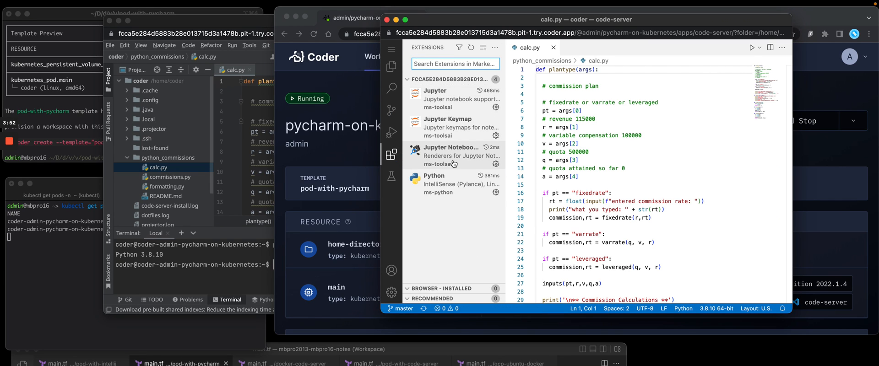